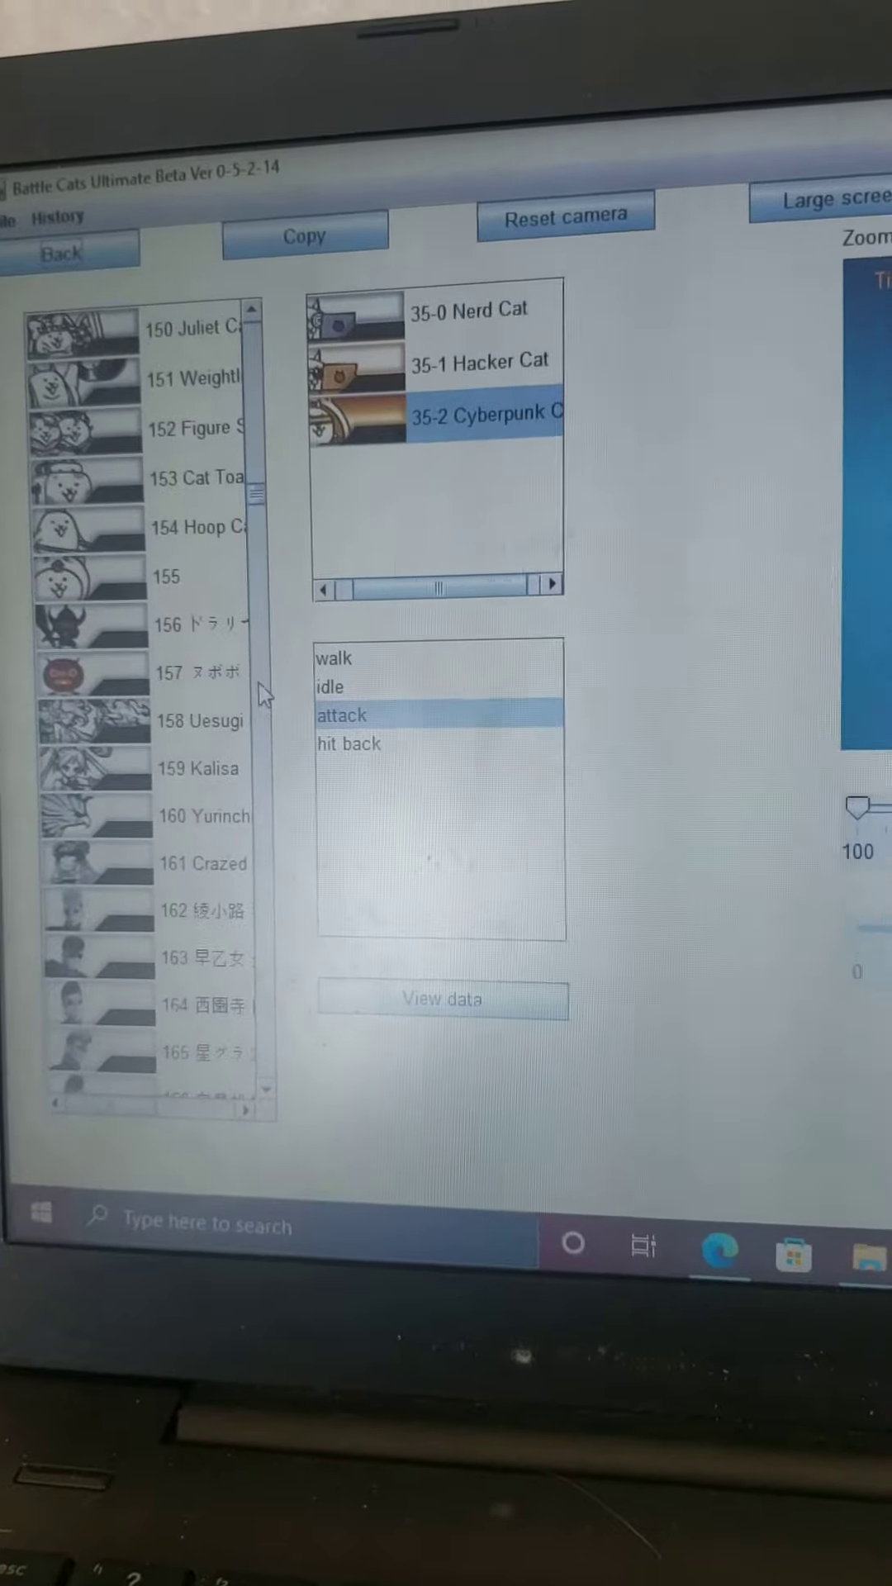
Leave the cat animation viewer and return to the previous screen.
scroll("down", 3)
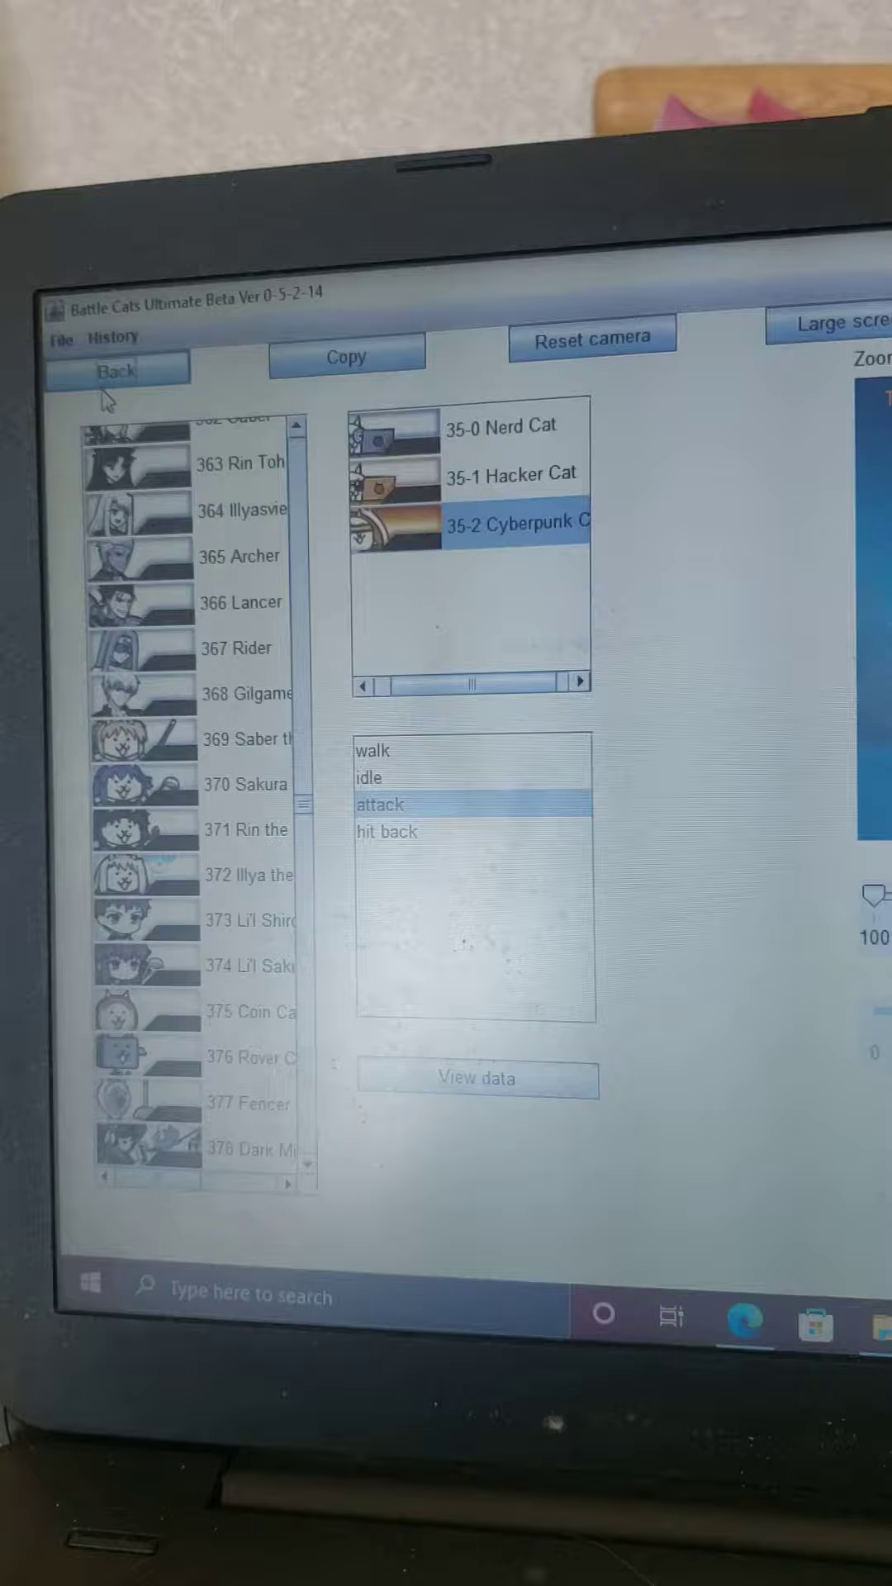
left_click(476, 1077)
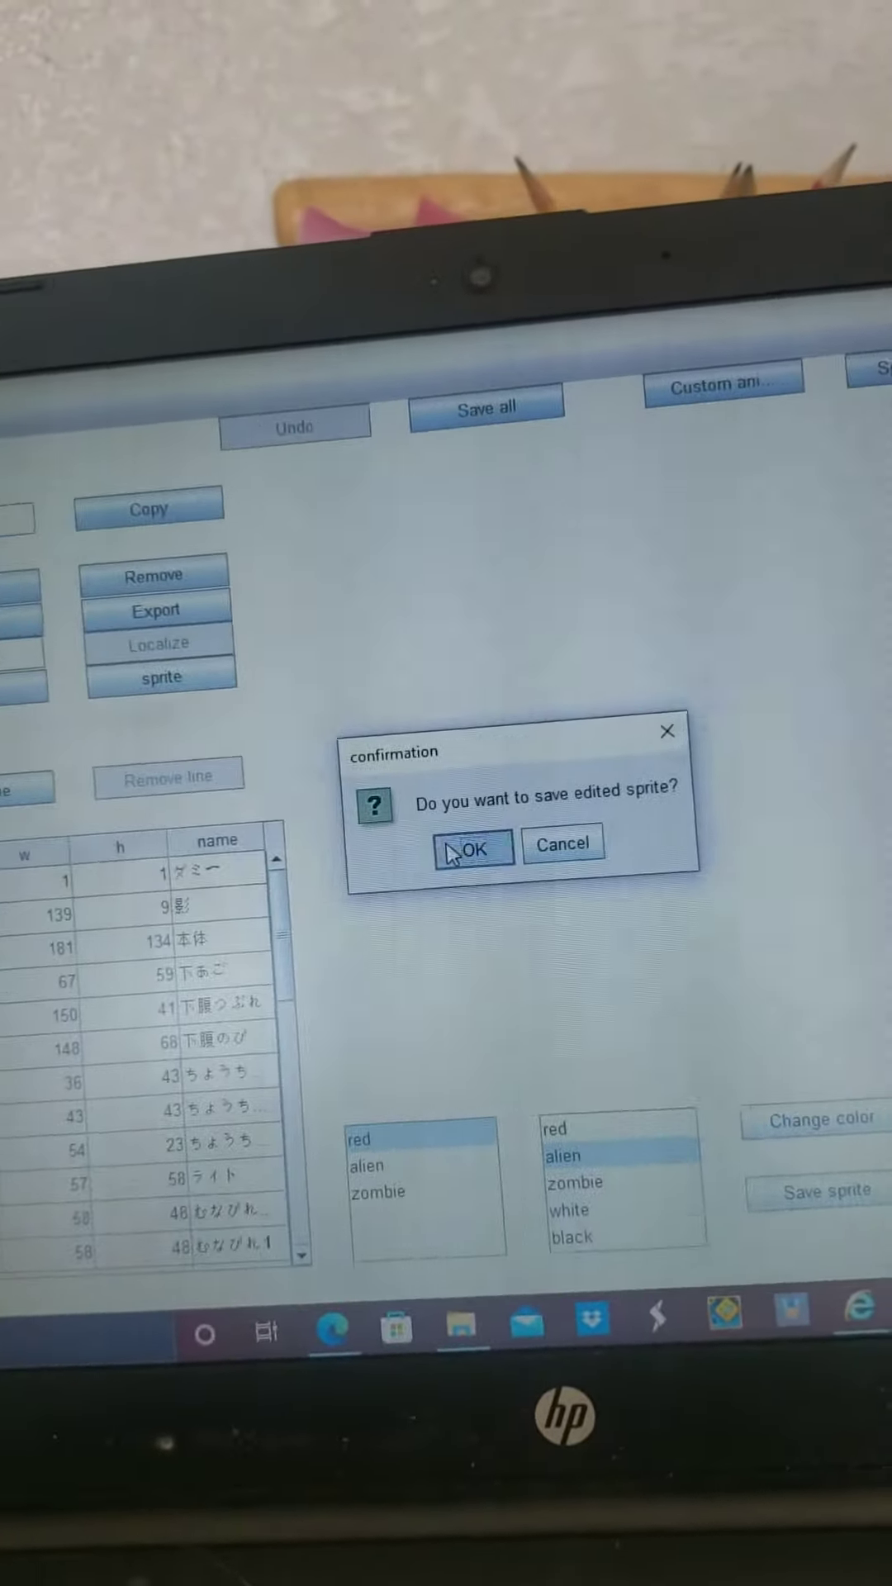
Confirm saving the red Henry sprite, then bring up its sprite sheet in the Sprite Editor.
left_click(471, 847)
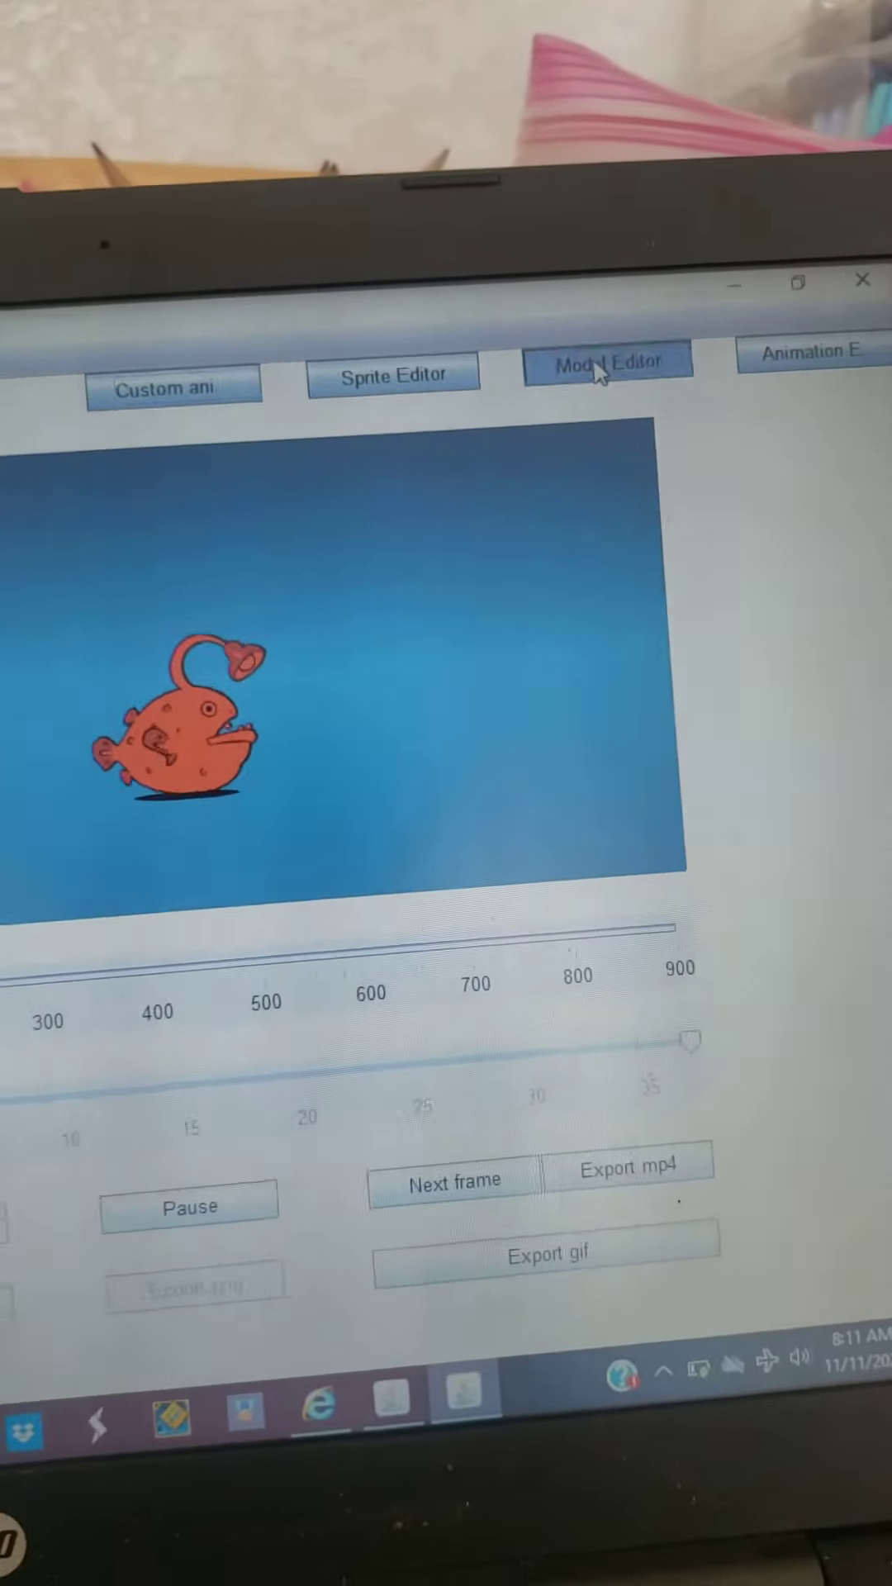
left_click(394, 382)
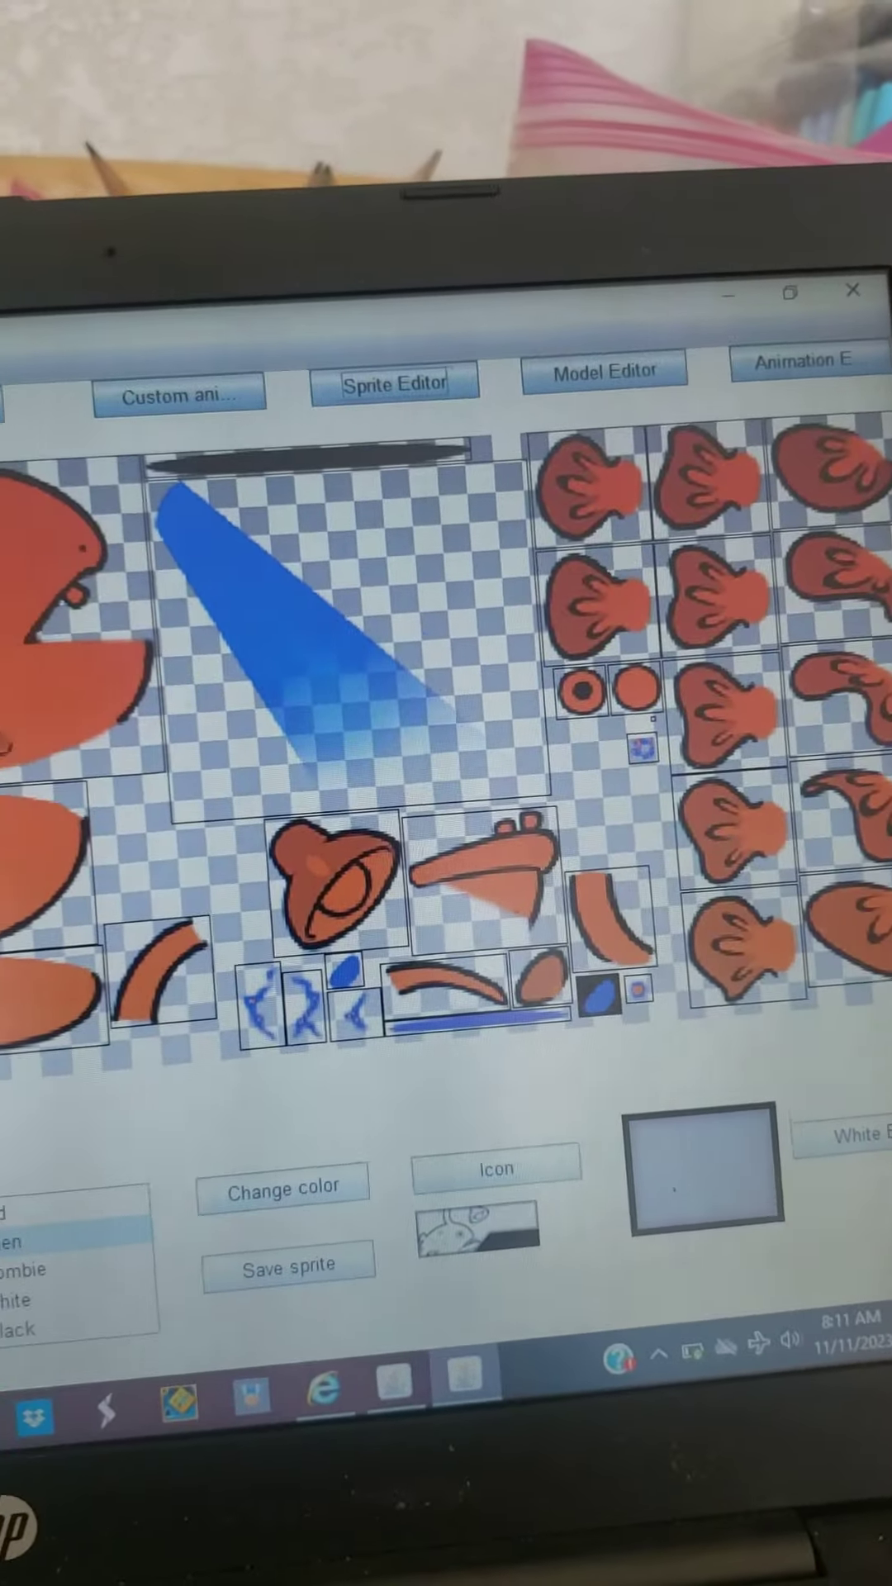